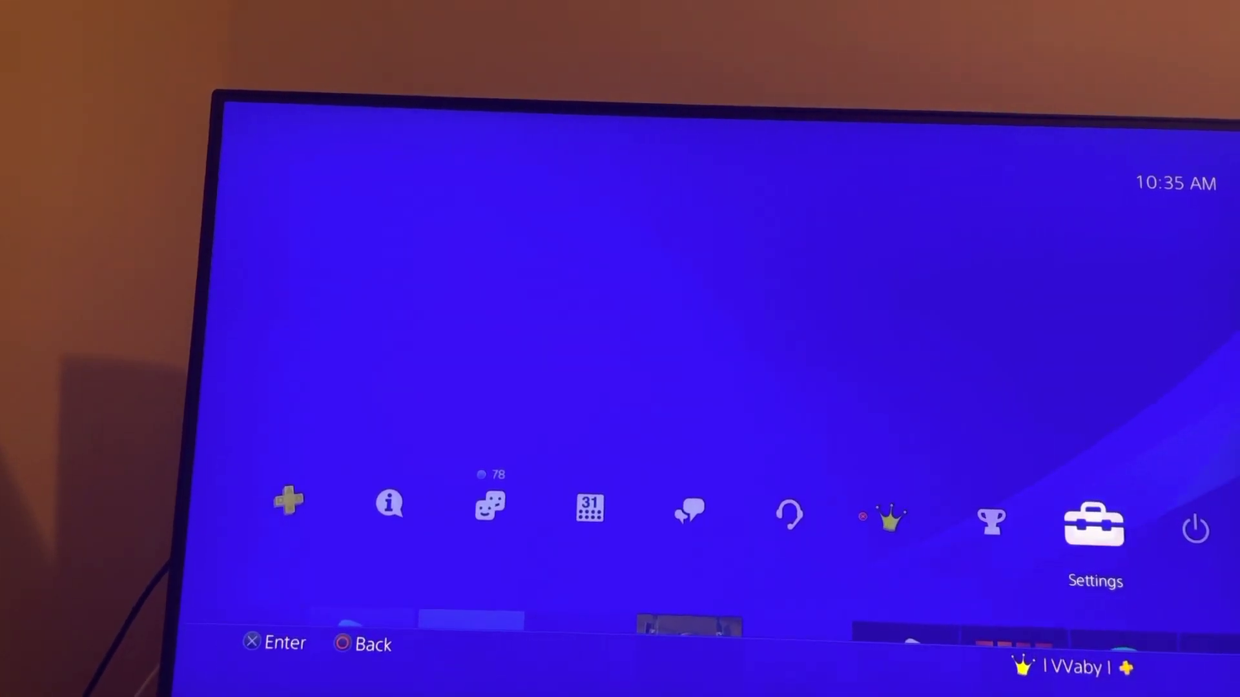
- Enter the Settings menu from the function screen to reach Account Management
{"action": "left_click", "coordinate": [1093, 525]}
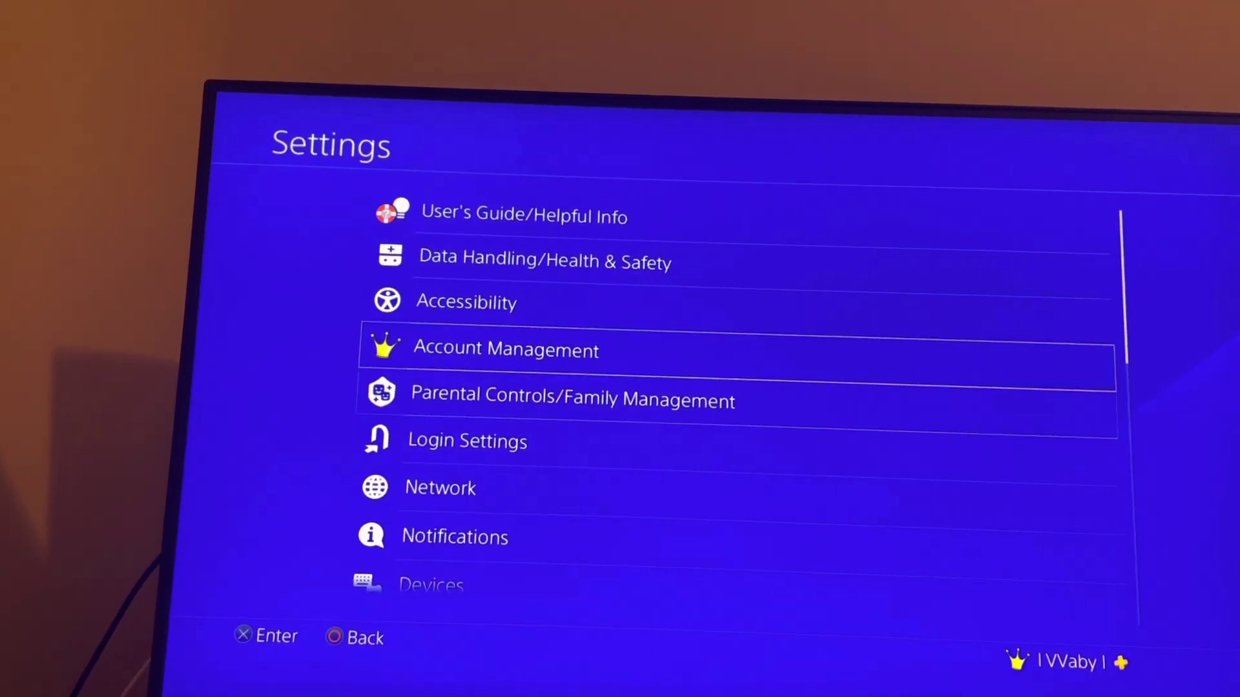